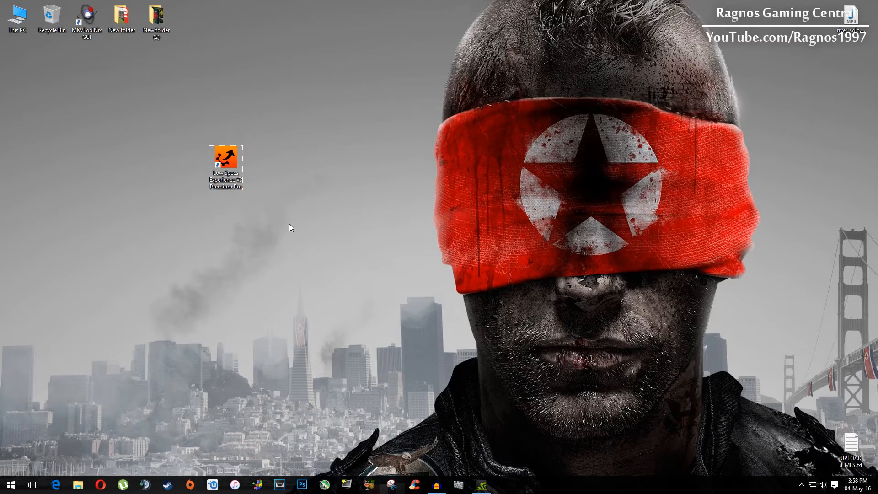
{"action": "mouse_move", "coordinate": [291, 220]}
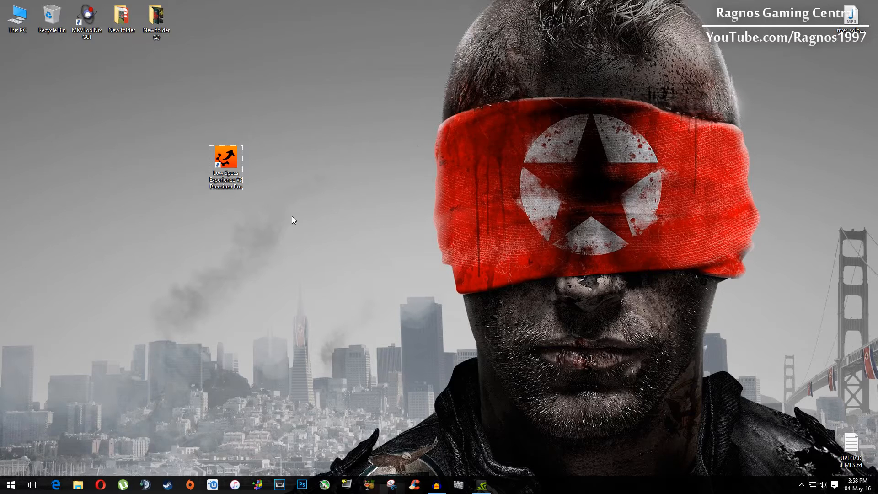
{"action": "mouse_move", "coordinate": [331, 136]}
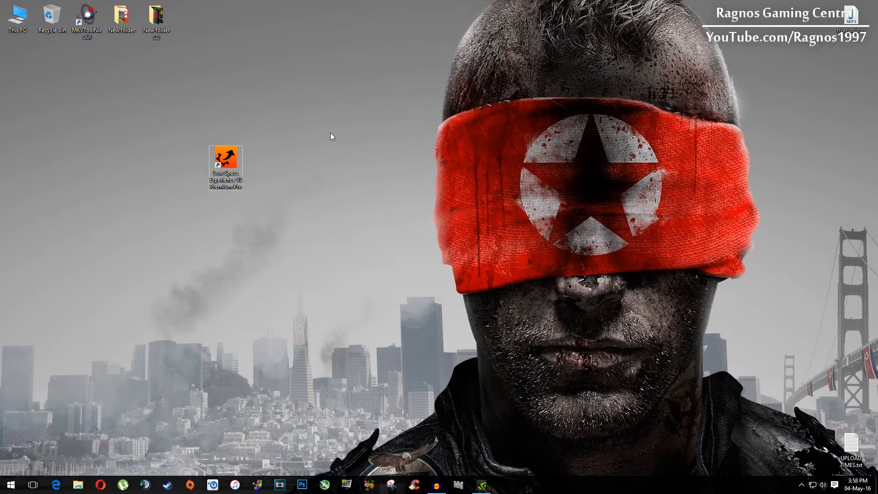
Launch Low Specs Experience and open Homefront's resolution optimizations from the Optimize section.
{"action": "double_click", "coordinate": [225, 167]}
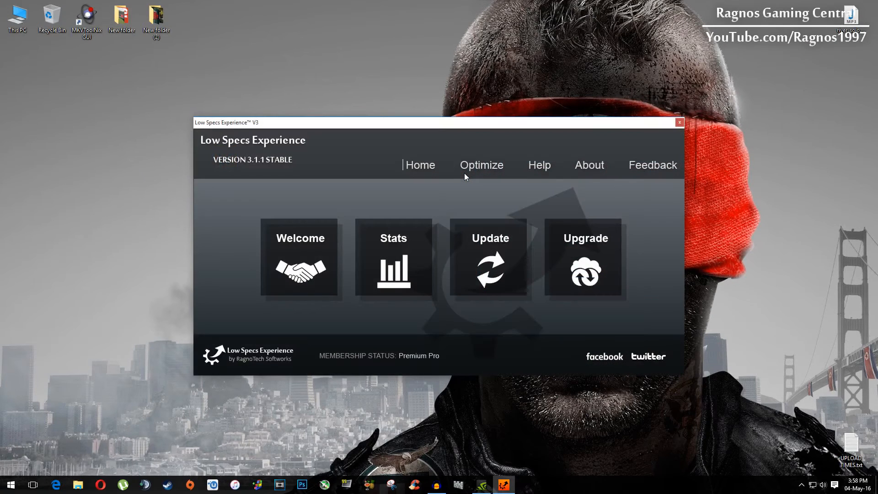
{"action": "left_click", "coordinate": [481, 164]}
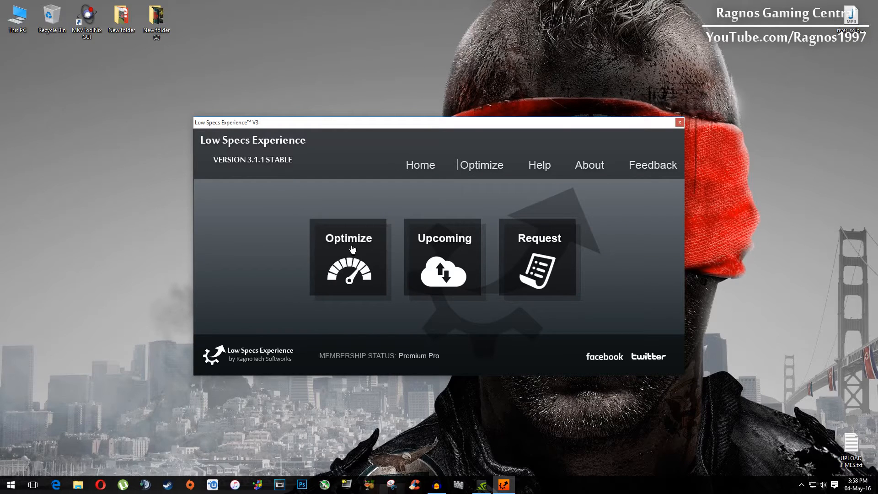
{"action": "left_click", "coordinate": [347, 257]}
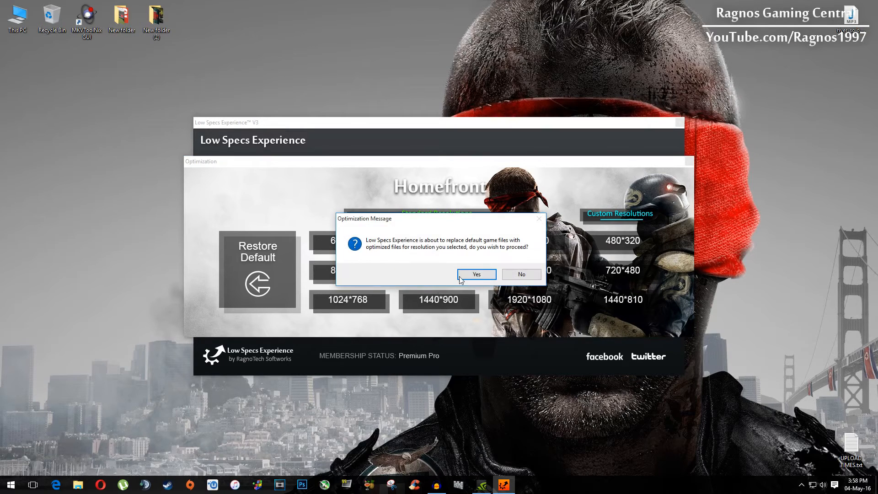
Confirm replacing Homefront files with optimized ones, then restore defaults and dismiss the success message.
{"action": "left_click", "coordinate": [476, 274]}
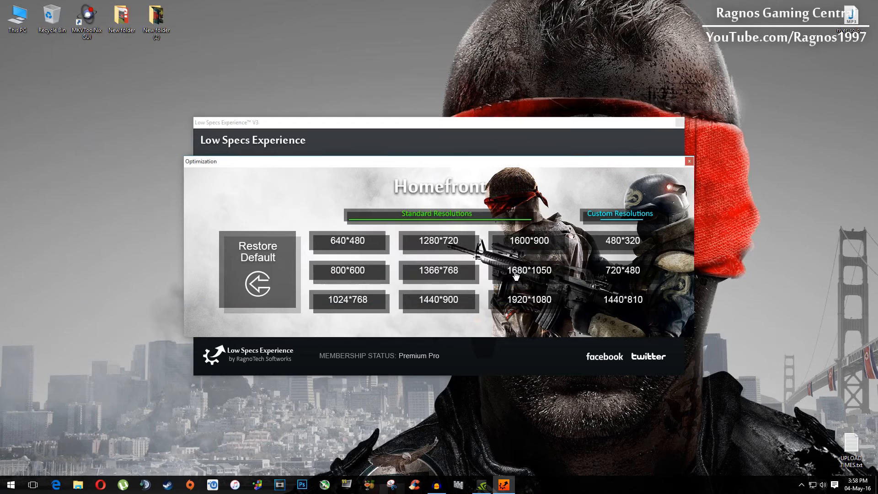
{"action": "mouse_move", "coordinate": [483, 235]}
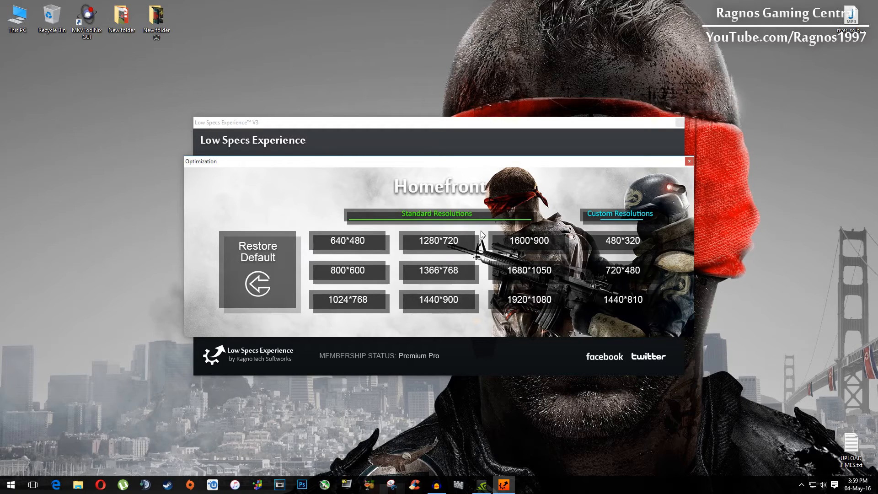
{"action": "left_click", "coordinate": [258, 270]}
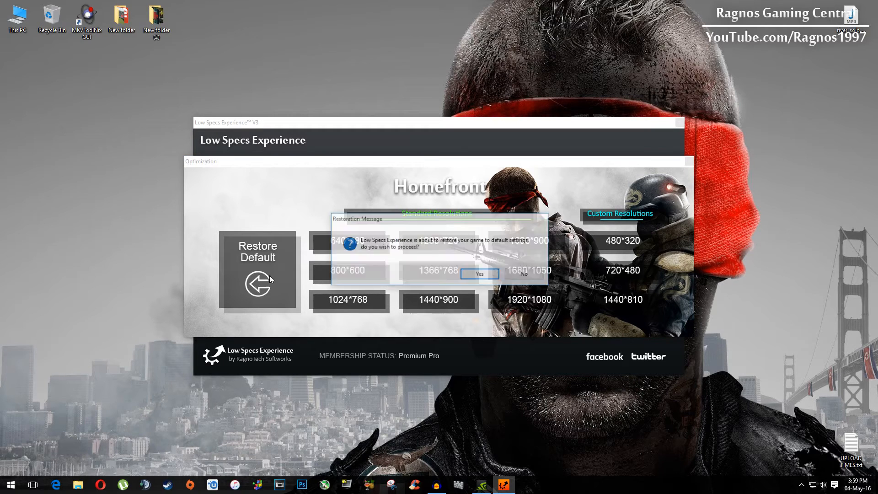
{"action": "left_click", "coordinate": [479, 274]}
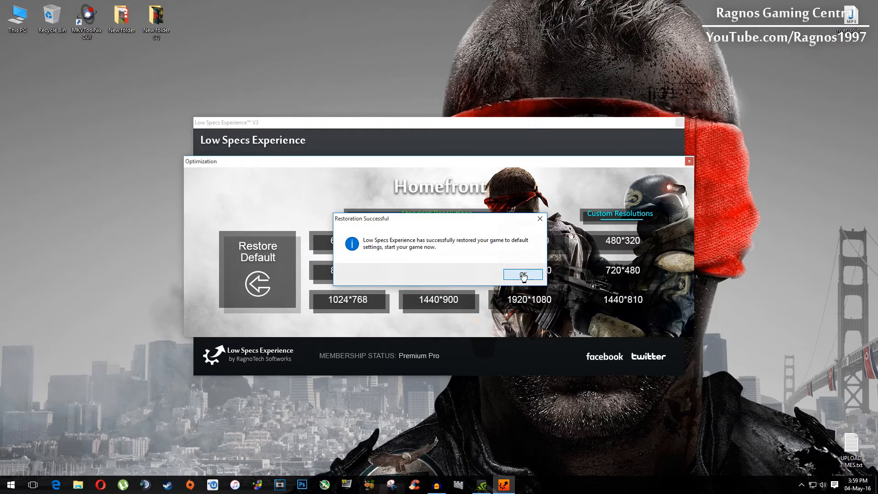
{"action": "left_click", "coordinate": [522, 274]}
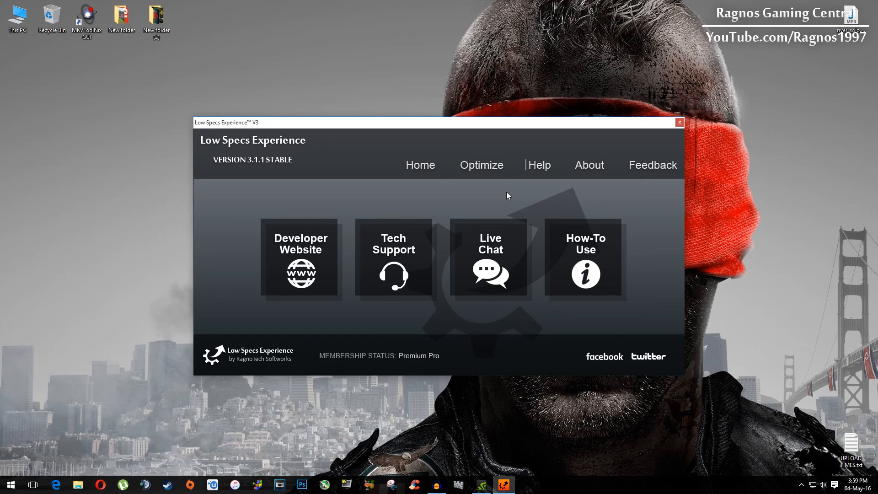
Exit Low Specs Experience and decline the Send Feedback request.
{"action": "left_click", "coordinate": [679, 122]}
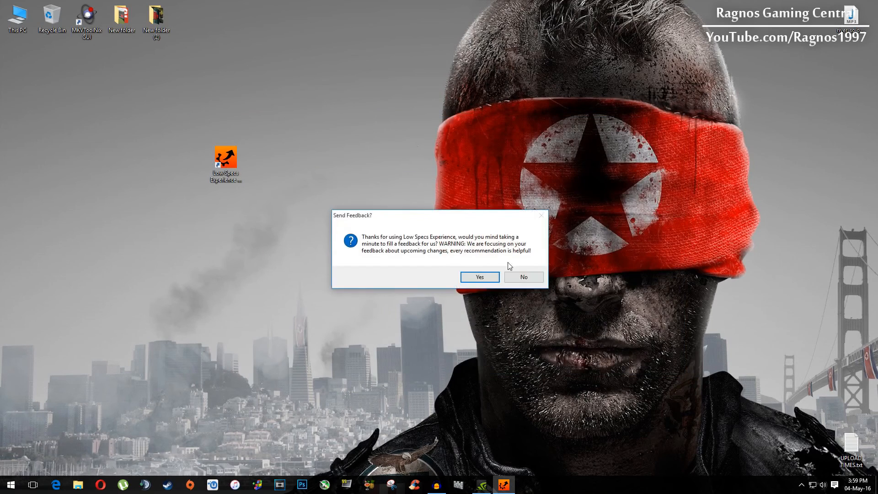
{"action": "left_click", "coordinate": [523, 277]}
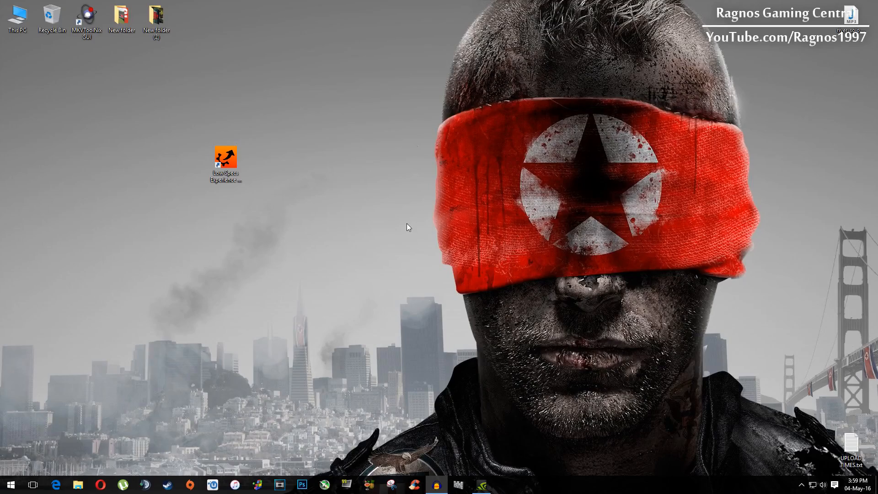